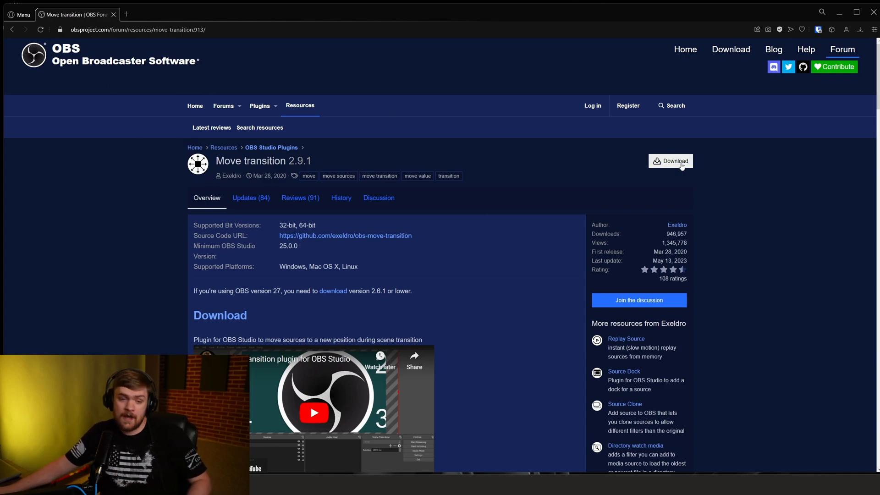
Switch through the Cam w/ Game and Game w/ Cam scenes, returning to Cam.
{"action": "scroll", "scroll_direction": "down", "scroll_amount": 3}
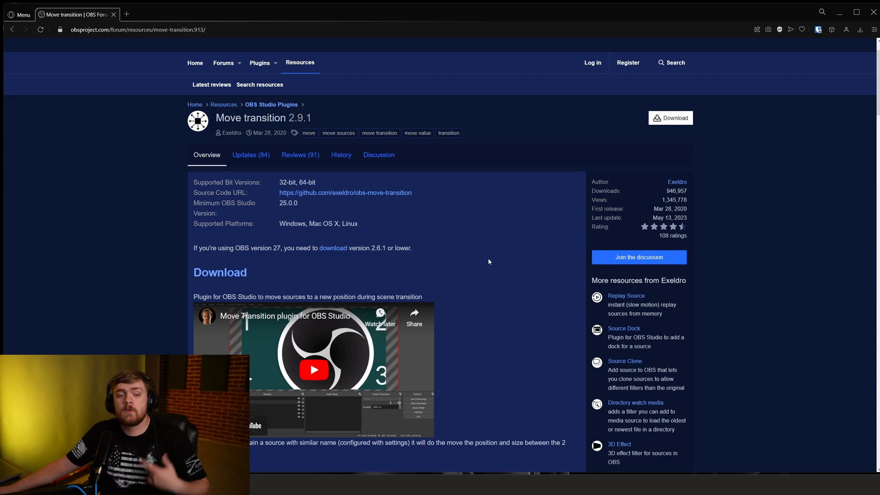
{"action": "scroll", "scroll_direction": "down", "scroll_amount": 3}
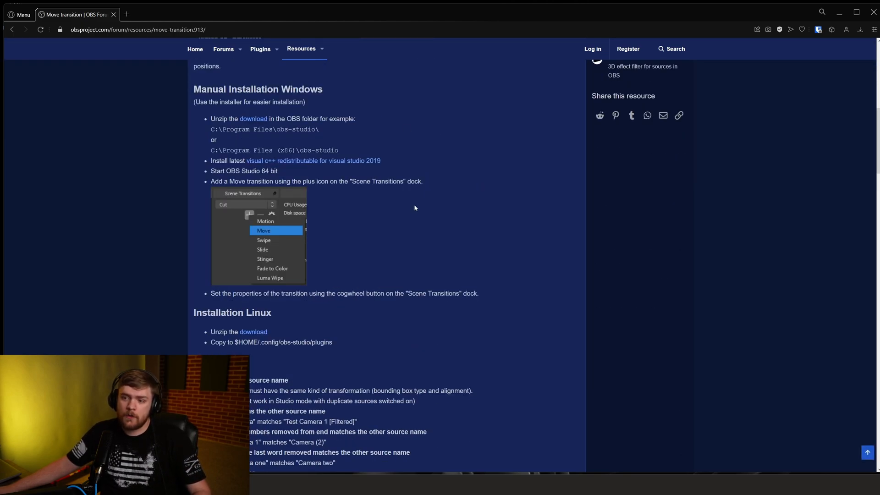
{"action": "scroll", "scroll_direction": "down", "scroll_amount": 3}
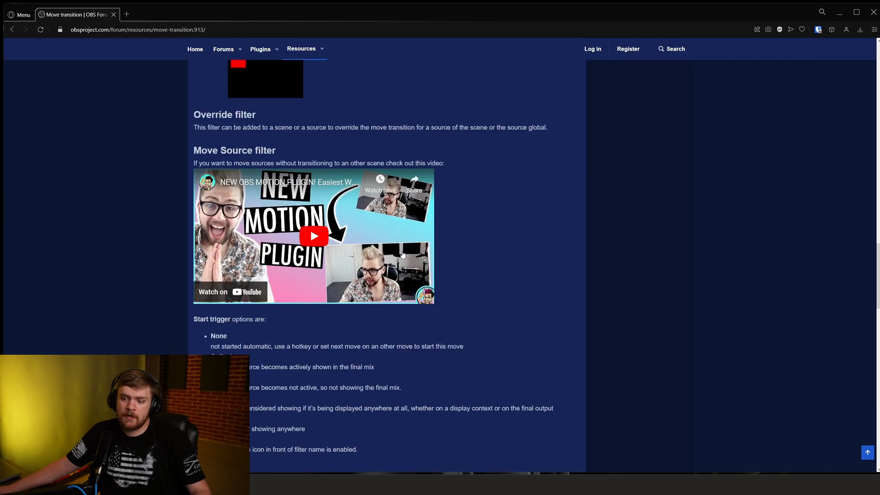
{"action": "scroll", "scroll_direction": "down", "scroll_amount": 3}
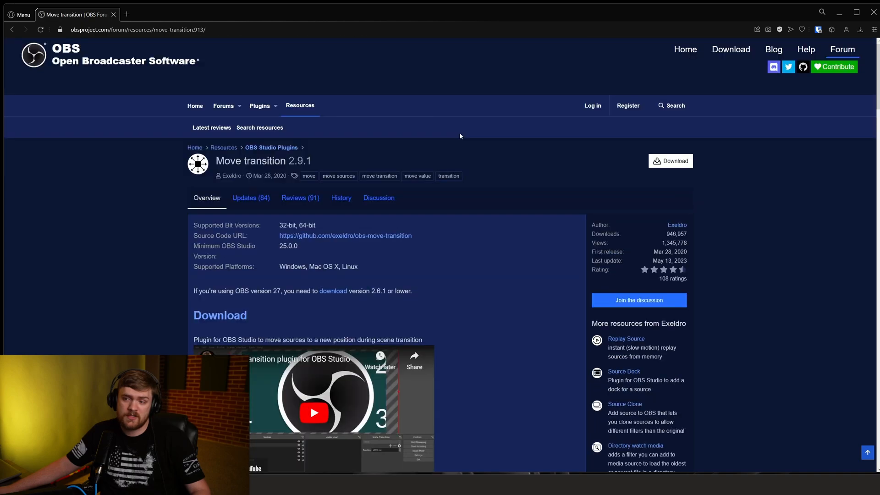
{"action": "mouse_move", "coordinate": [458, 183]}
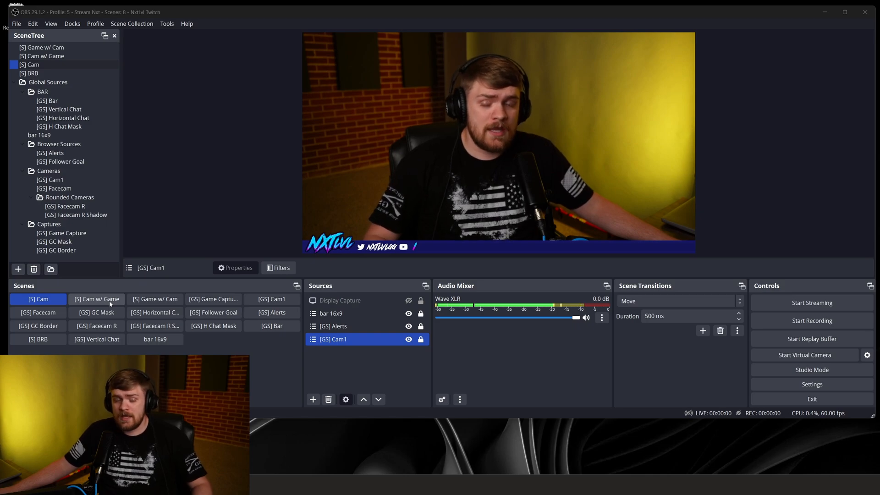
{"action": "left_click", "coordinate": [96, 298]}
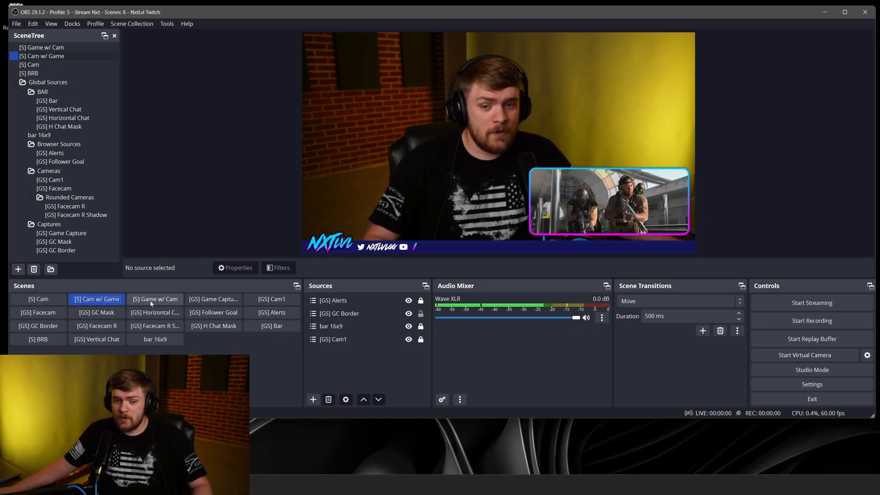
{"action": "left_click", "coordinate": [154, 298]}
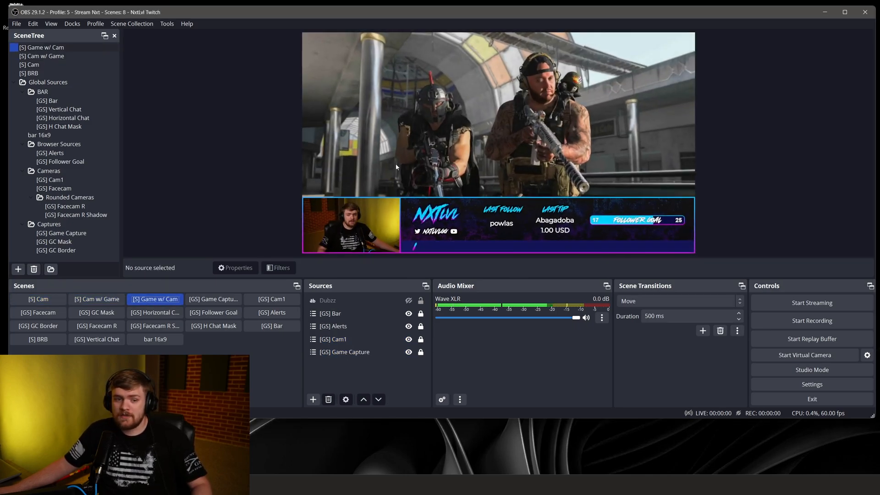
{"action": "left_click", "coordinate": [38, 298]}
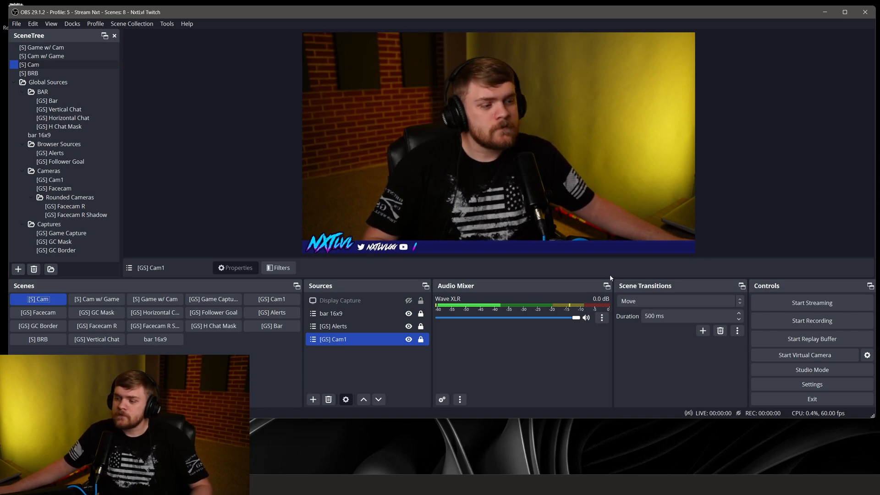
{"action": "mouse_move", "coordinate": [635, 263]}
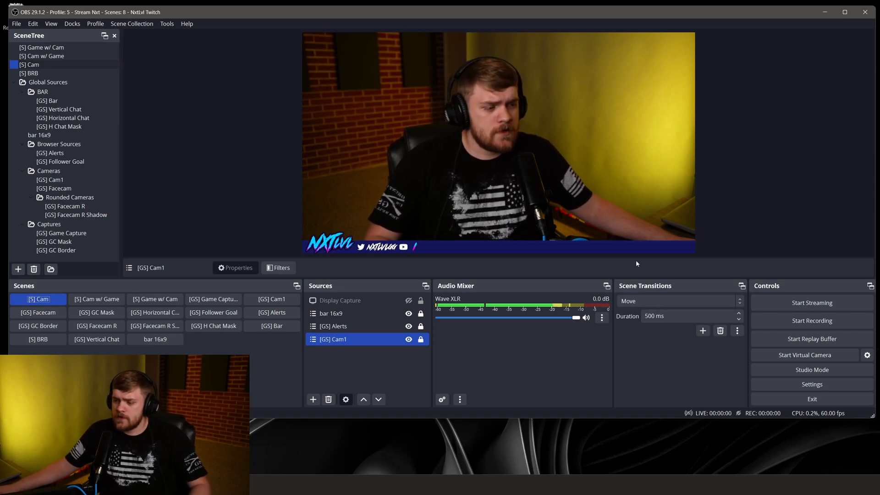
{"action": "mouse_move", "coordinate": [702, 330]}
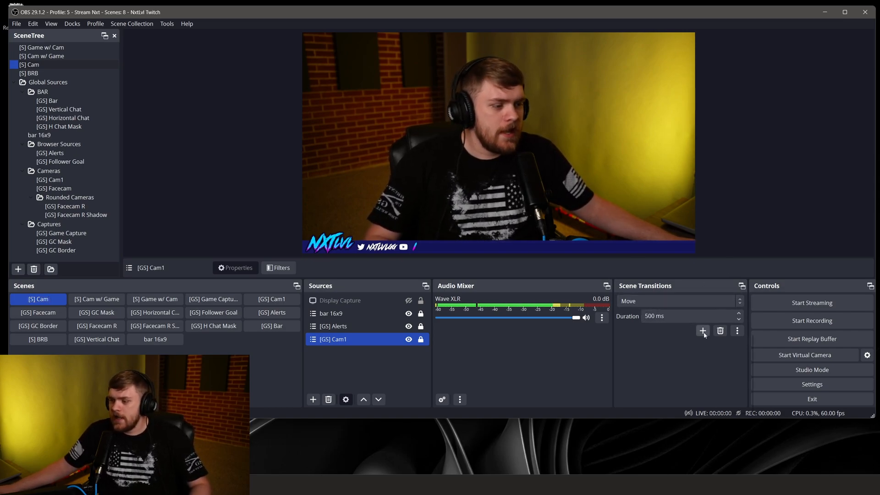
Add a second scene transition of type Move, named Move (2).
{"action": "left_click", "coordinate": [703, 330]}
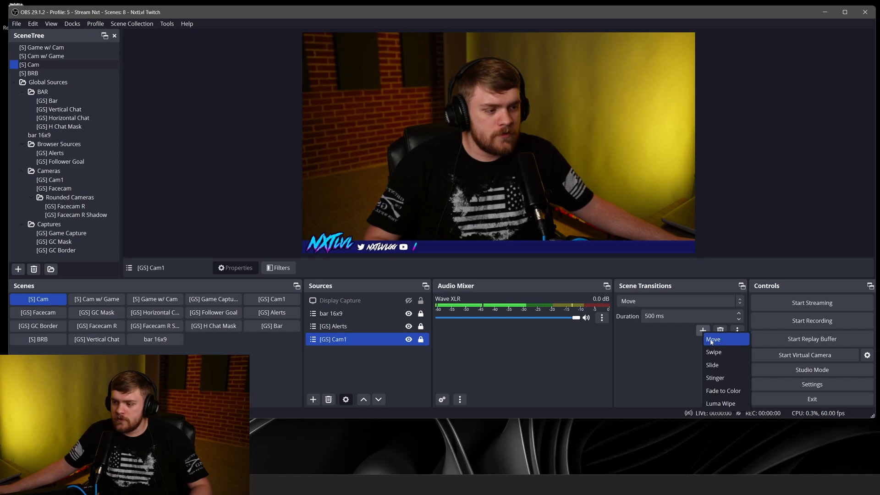
{"action": "left_click", "coordinate": [713, 339]}
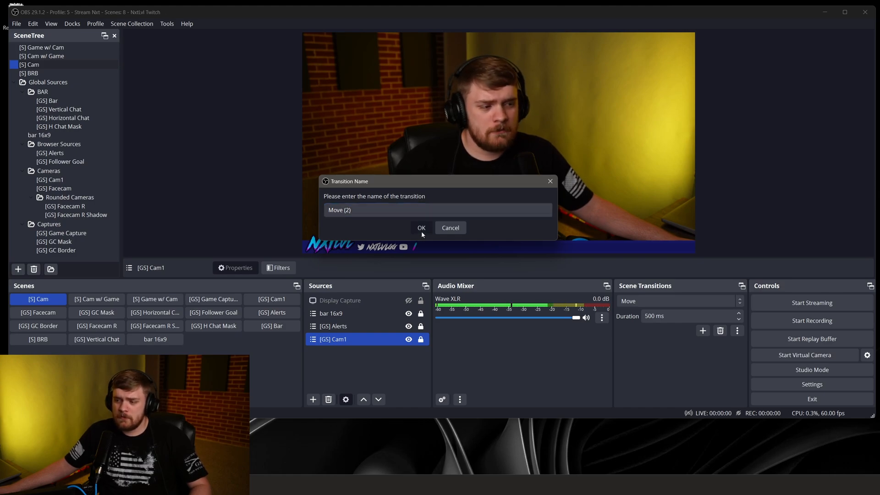
{"action": "left_click", "coordinate": [421, 227]}
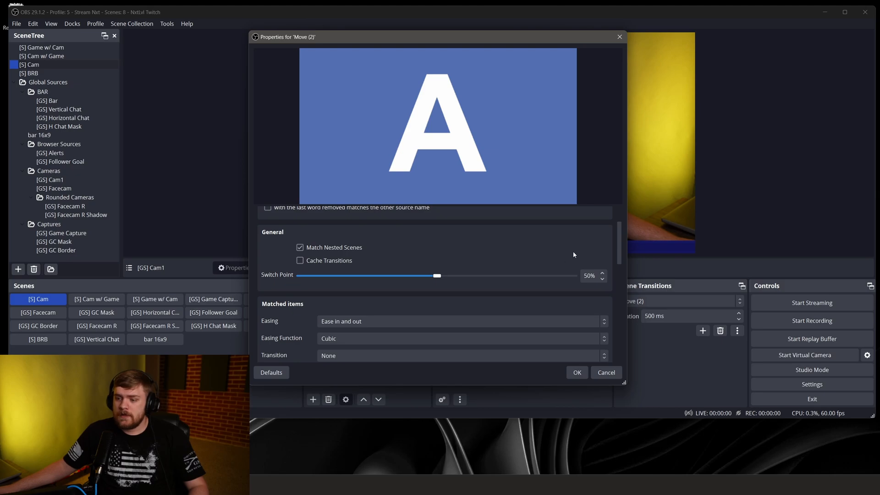
{"action": "mouse_move", "coordinate": [317, 246]}
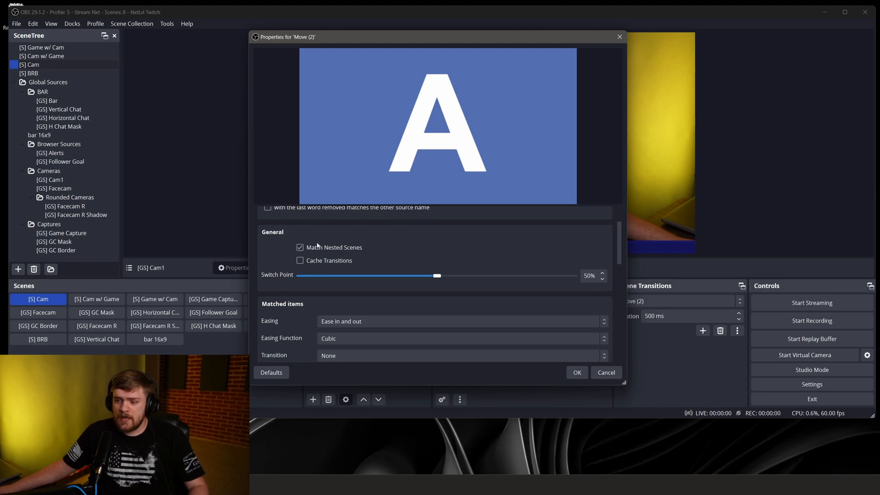
{"action": "mouse_move", "coordinate": [400, 268]}
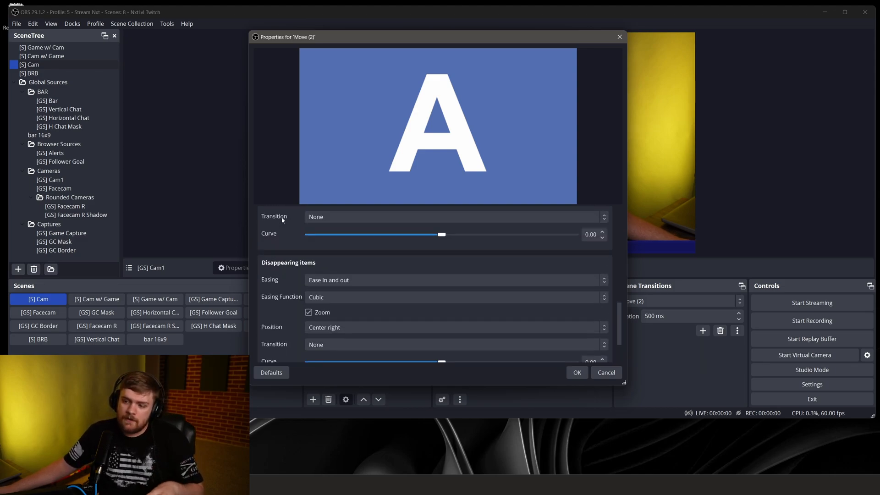
Review Move (2) properties, close them discarding changes, and list the available transitions.
{"action": "scroll", "scroll_direction": "down", "scroll_amount": 3}
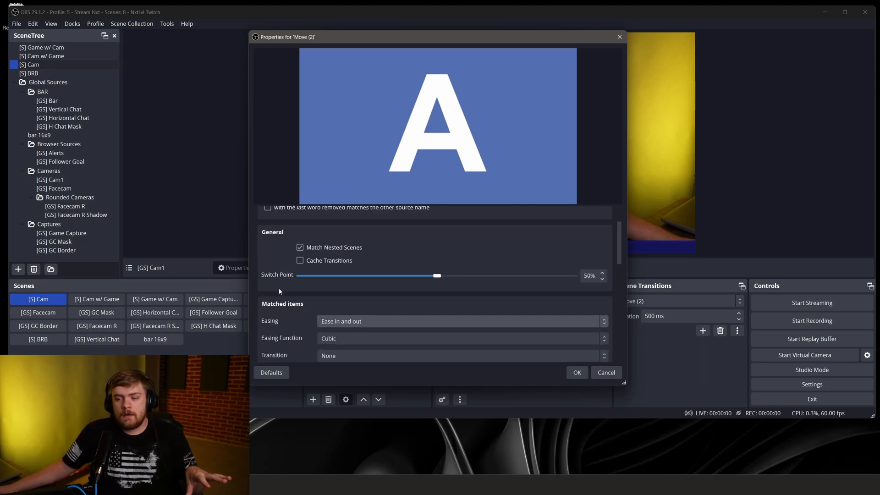
{"action": "scroll", "scroll_direction": "down", "scroll_amount": 3}
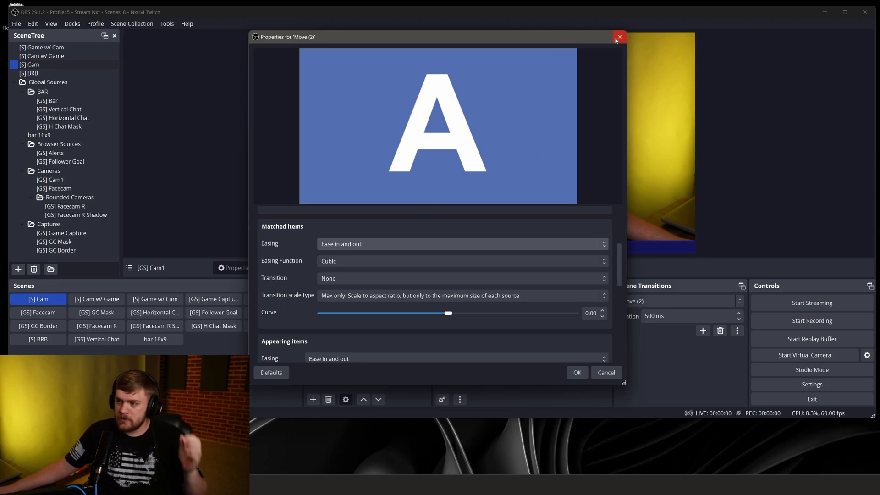
{"action": "left_click", "coordinate": [619, 37]}
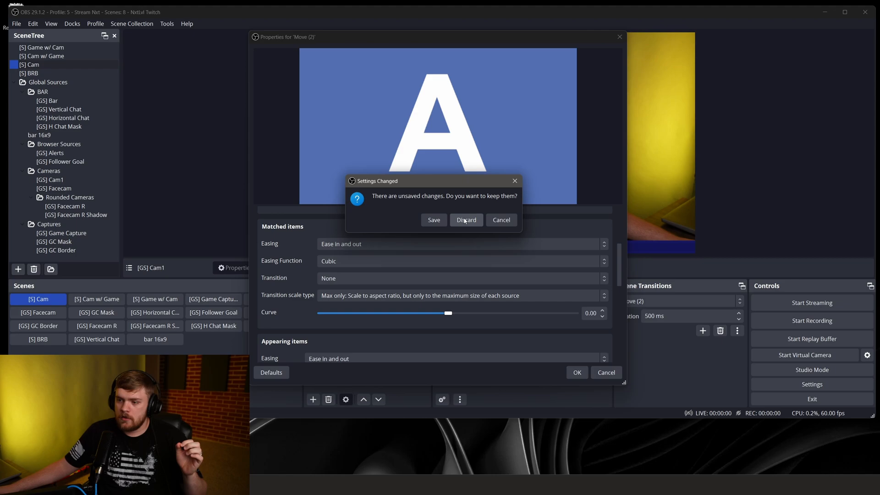
{"action": "left_click", "coordinate": [465, 220]}
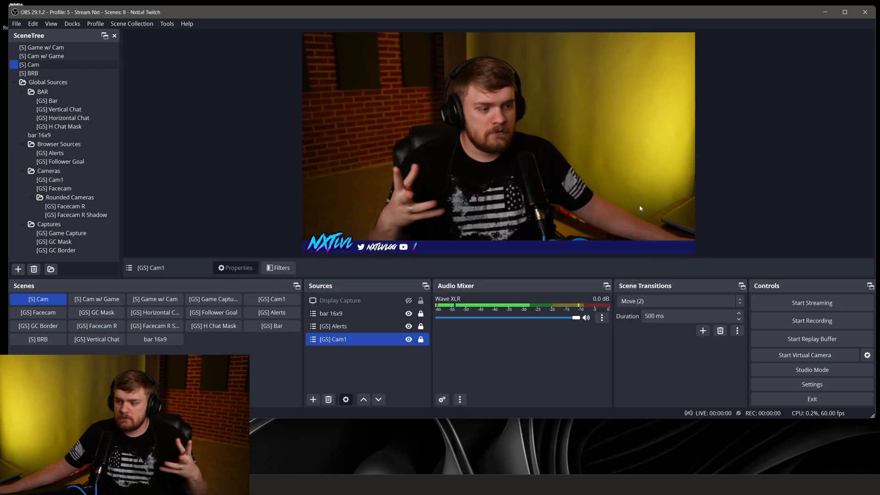
{"action": "left_click", "coordinate": [676, 301]}
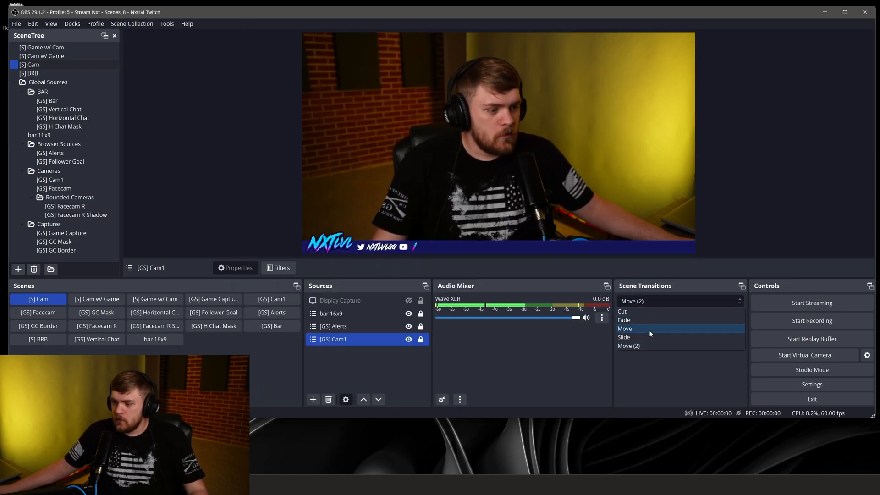
Make Move the active transition and switch between Cam and Cam w/ Game to see it animate.
{"action": "left_click", "coordinate": [625, 328]}
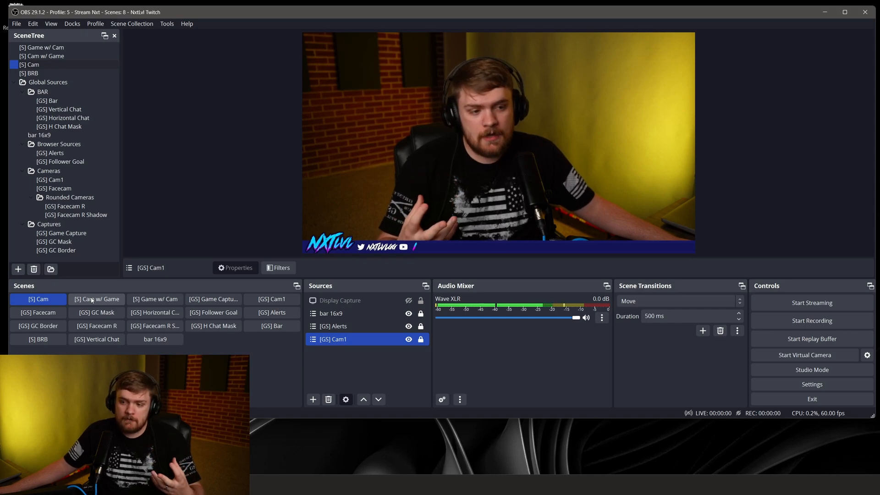
{"action": "left_click", "coordinate": [96, 299]}
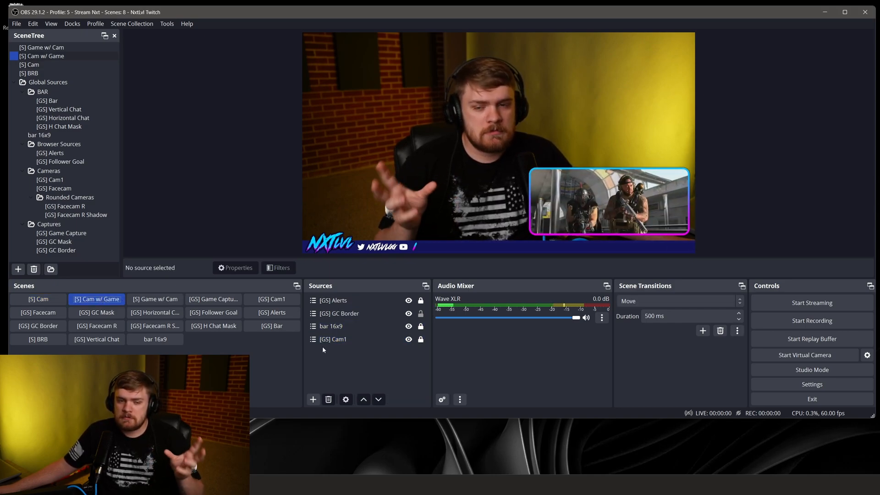
{"action": "left_click", "coordinate": [333, 339]}
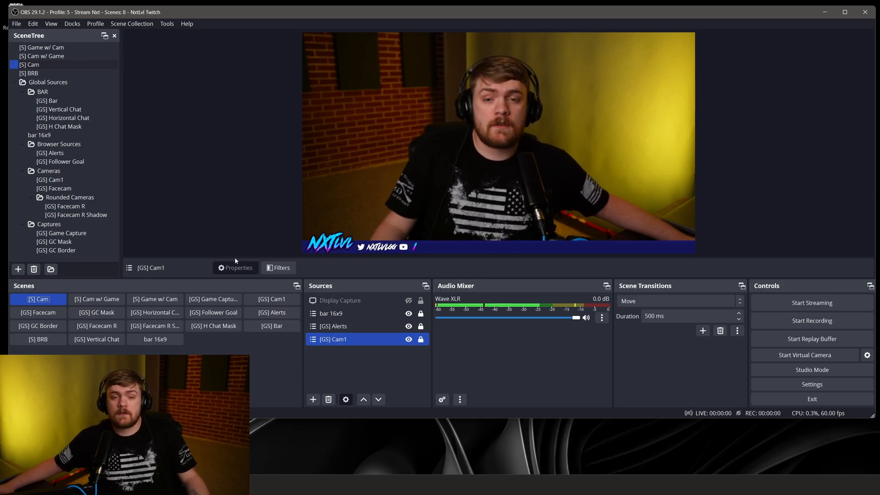
{"action": "mouse_move", "coordinate": [126, 282]}
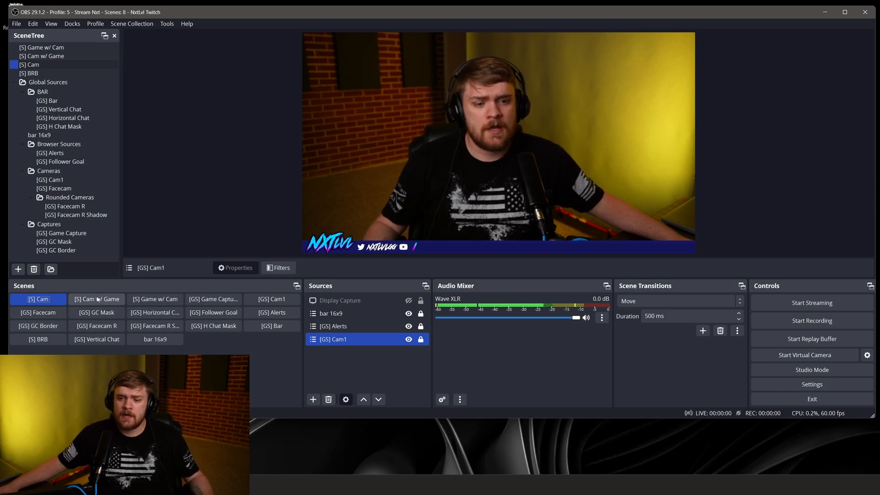
{"action": "left_click", "coordinate": [95, 299]}
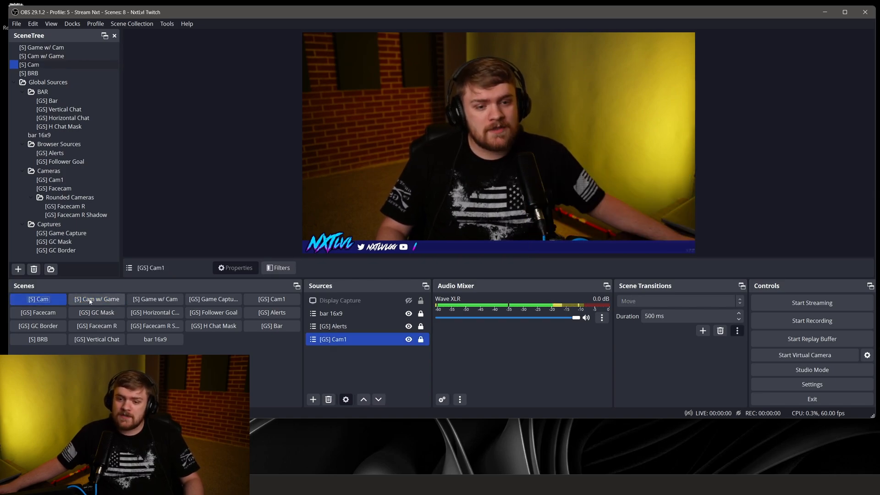
{"action": "left_click", "coordinate": [96, 299]}
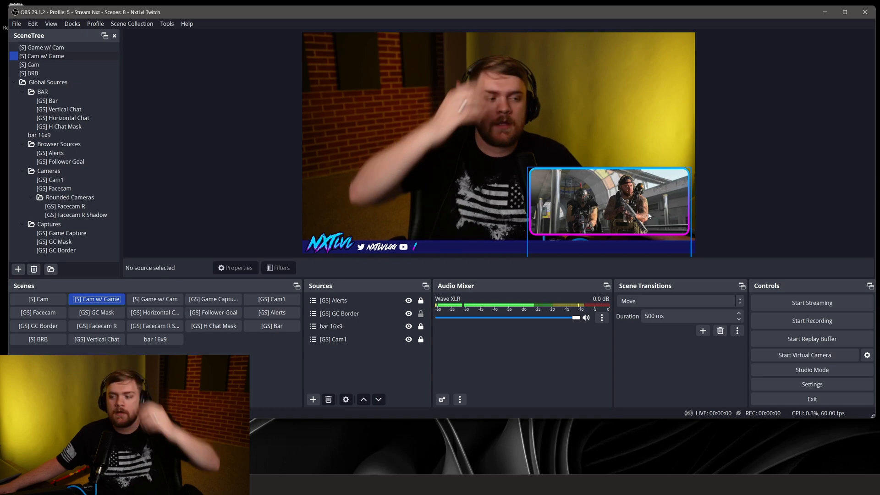
{"action": "mouse_move", "coordinate": [478, 168]}
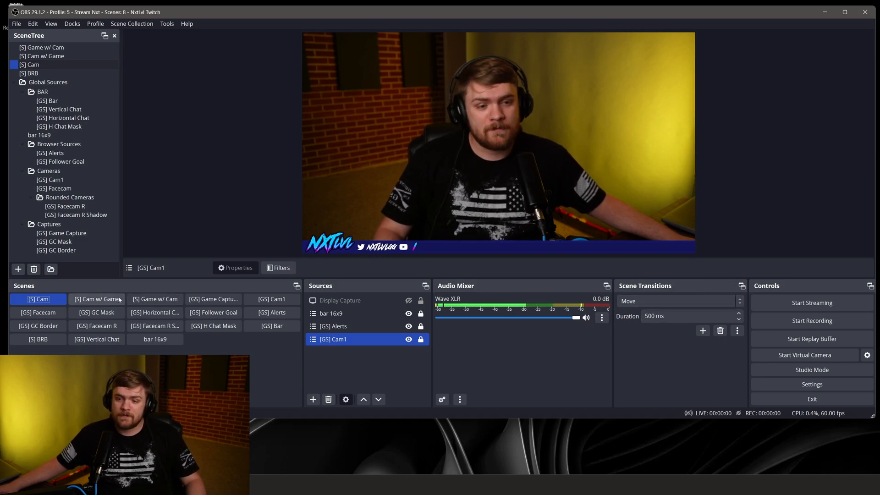
Alternate between Cam w/ Game and Game w/ Cam several times with Move, ending on Game w/ Cam.
{"action": "left_click", "coordinate": [96, 299]}
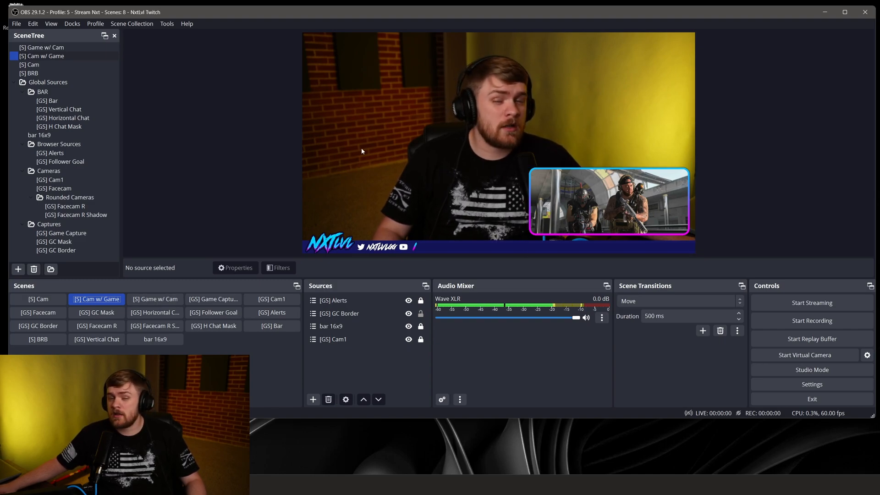
{"action": "left_click", "coordinate": [155, 299]}
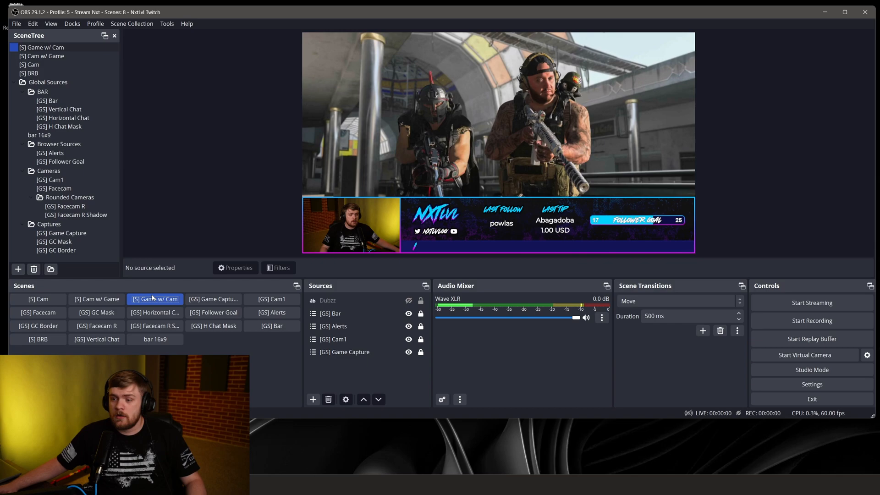
{"action": "left_click", "coordinate": [96, 298]}
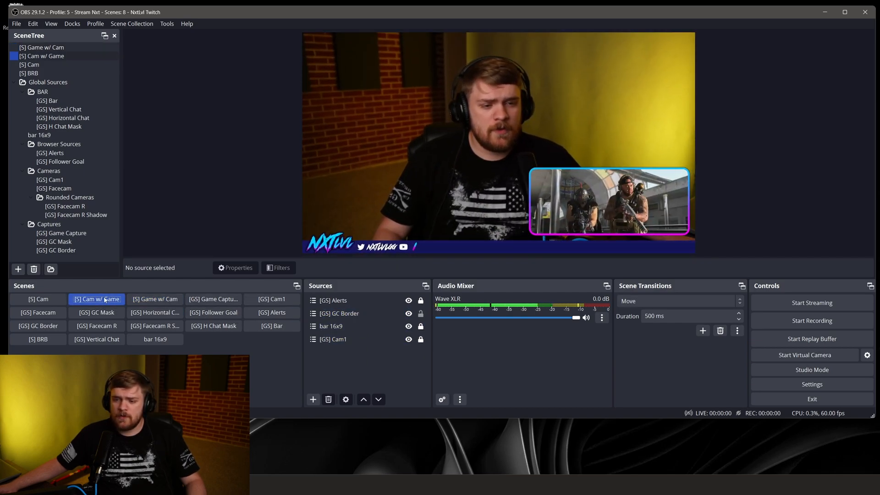
{"action": "left_click", "coordinate": [154, 298]}
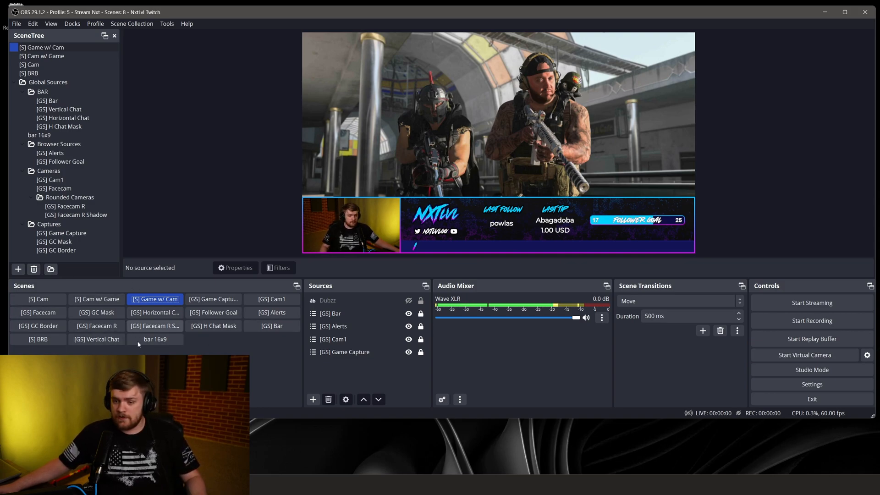
{"action": "left_click", "coordinate": [40, 135]}
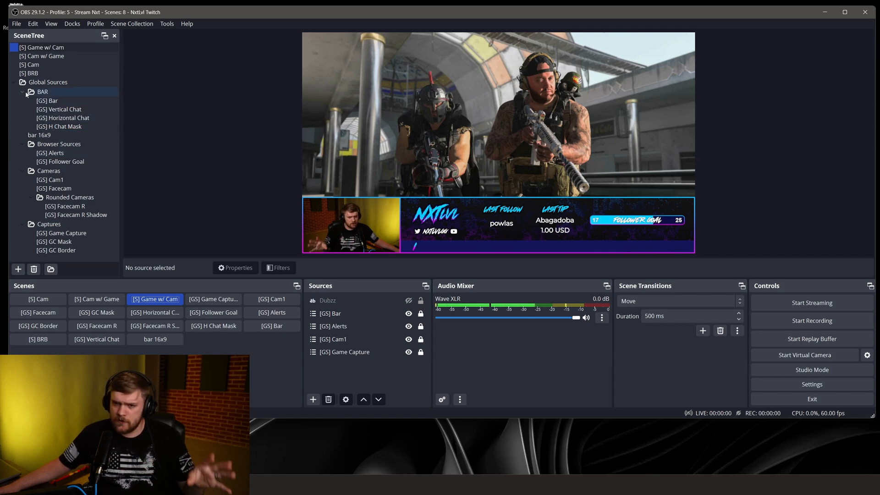
{"action": "left_click", "coordinate": [95, 299]}
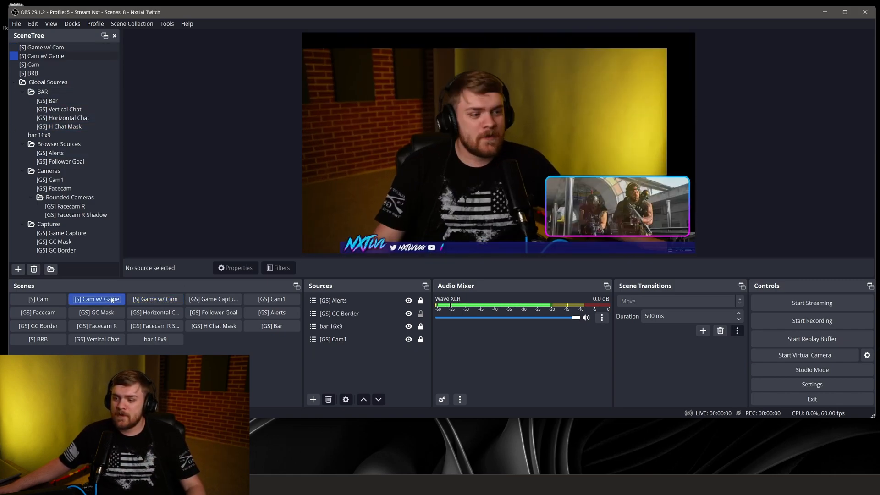
{"action": "left_click", "coordinate": [154, 298]}
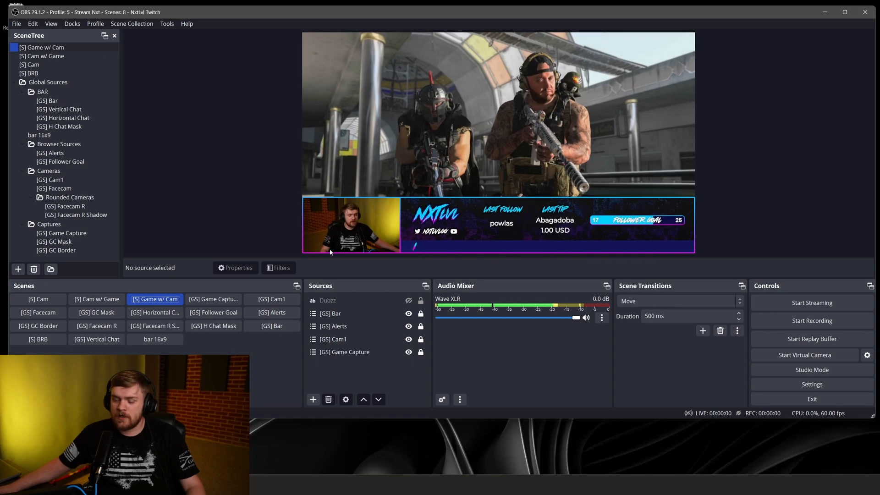
{"action": "mouse_move", "coordinate": [393, 148]}
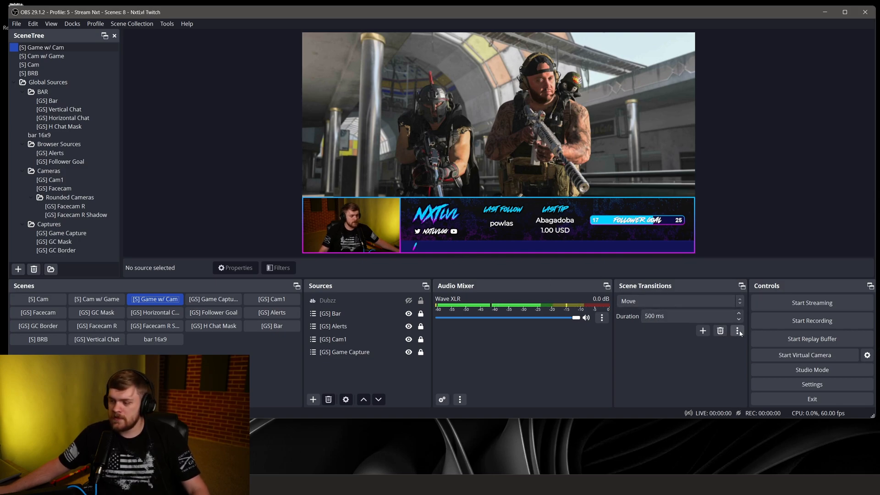
Review the Move transition's matched-items easing: Ease in and out with a Cubic function.
{"action": "left_click", "coordinate": [737, 330]}
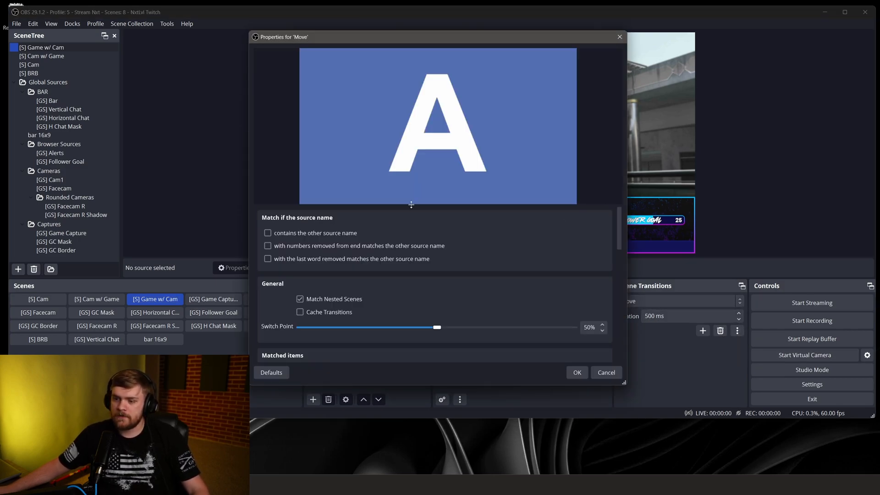
{"action": "mouse_move", "coordinate": [577, 243]}
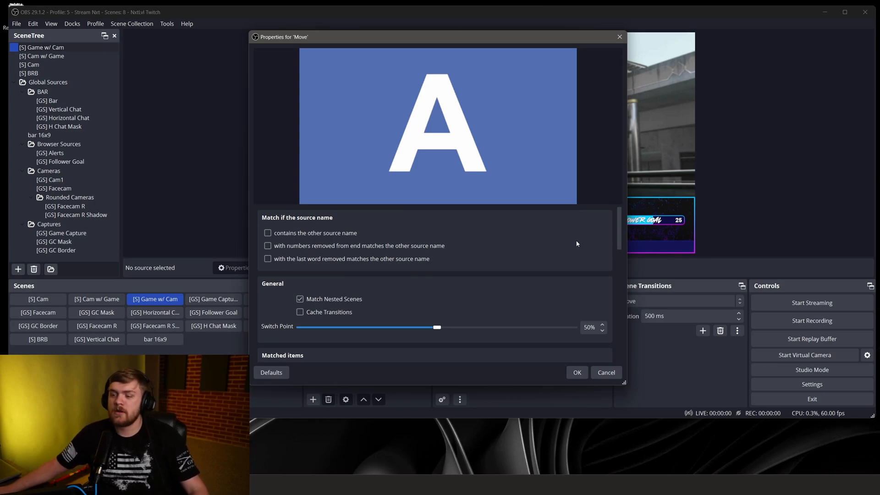
{"action": "scroll", "scroll_direction": "down", "scroll_amount": 3}
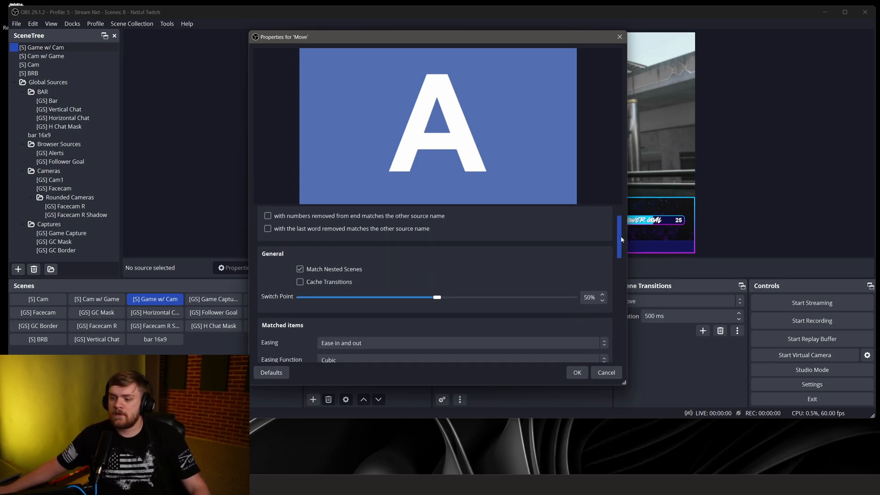
{"action": "scroll", "scroll_direction": "down", "scroll_amount": 3}
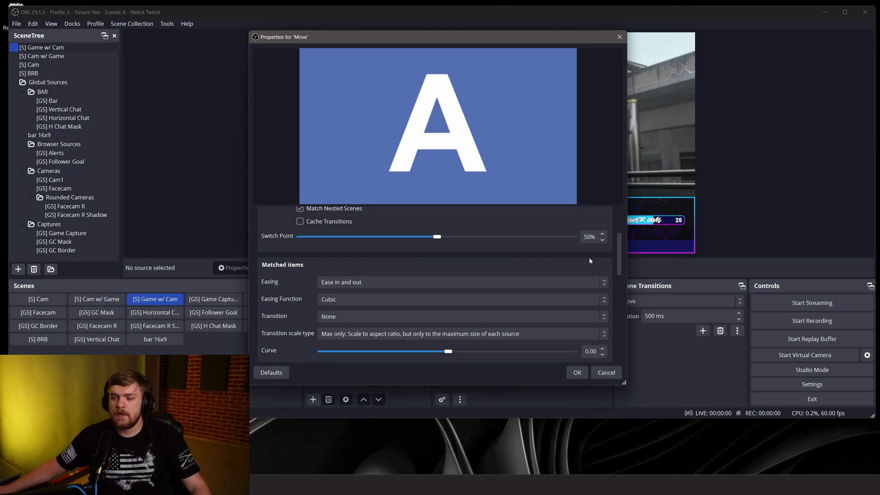
{"action": "mouse_move", "coordinate": [318, 288]}
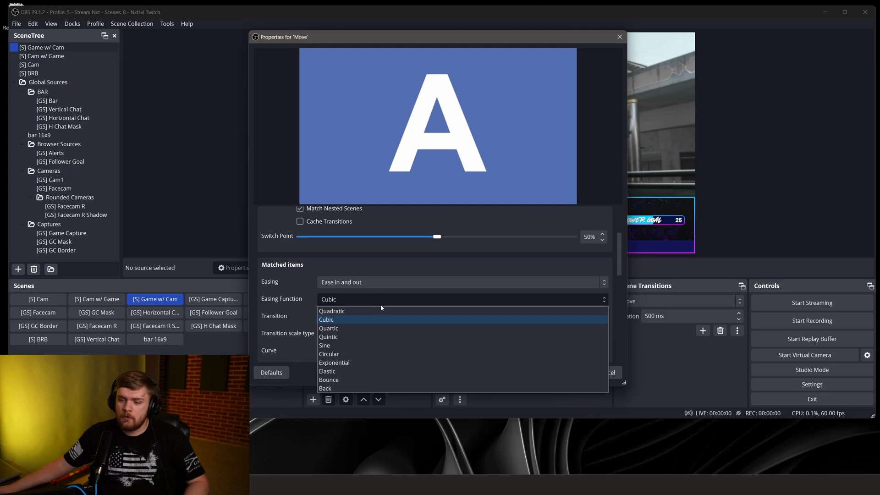
{"action": "mouse_move", "coordinate": [332, 311]}
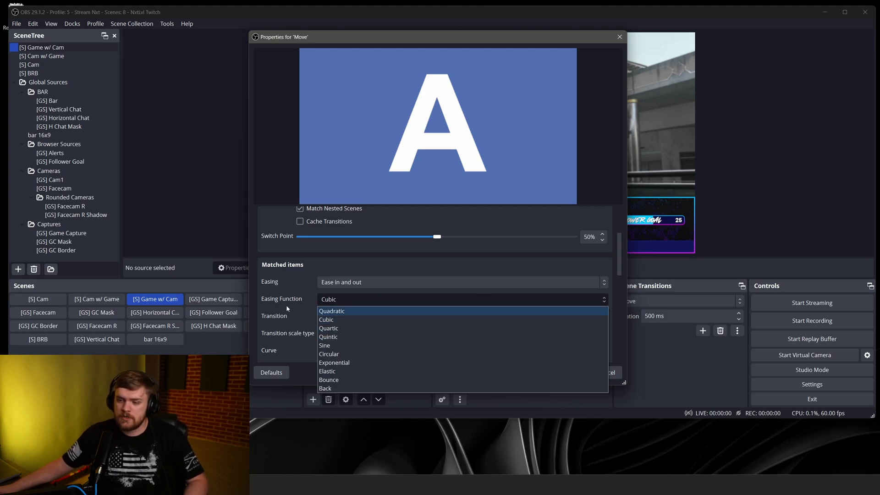
{"action": "mouse_move", "coordinate": [343, 371]}
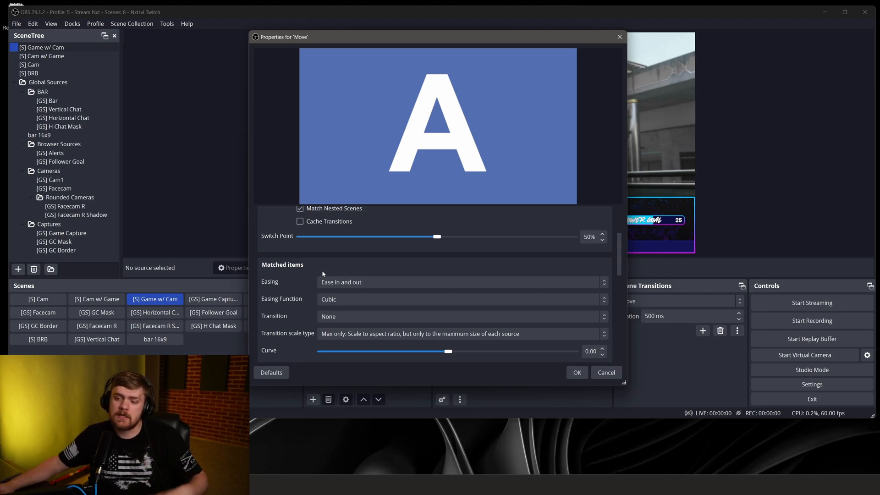
{"action": "left_click", "coordinate": [460, 316]}
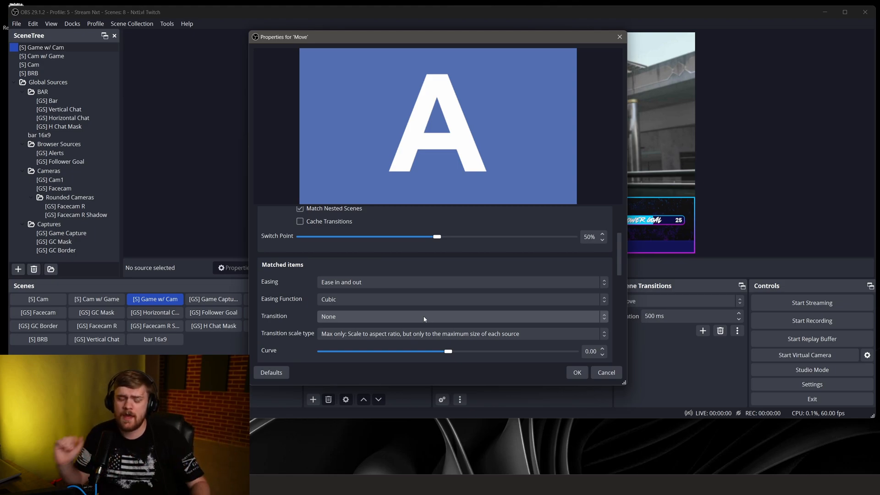
{"action": "mouse_move", "coordinate": [401, 321]}
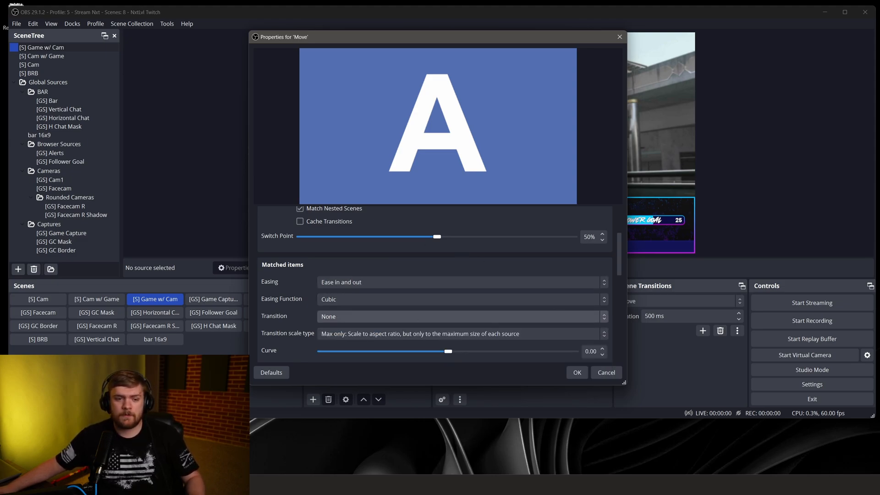
{"action": "mouse_move", "coordinate": [308, 321]}
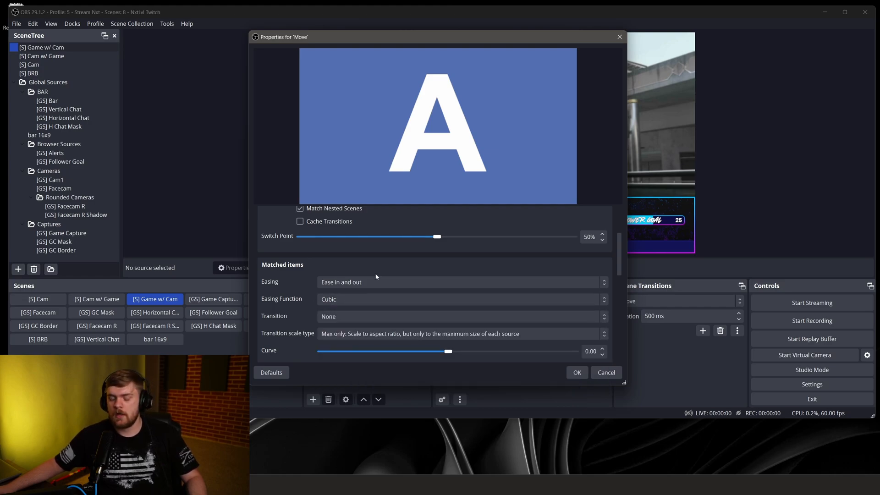
Show the transition scale type choices (Max only, Aspect, Stretch), keeping Max only.
{"action": "scroll", "scroll_direction": "down", "scroll_amount": 3}
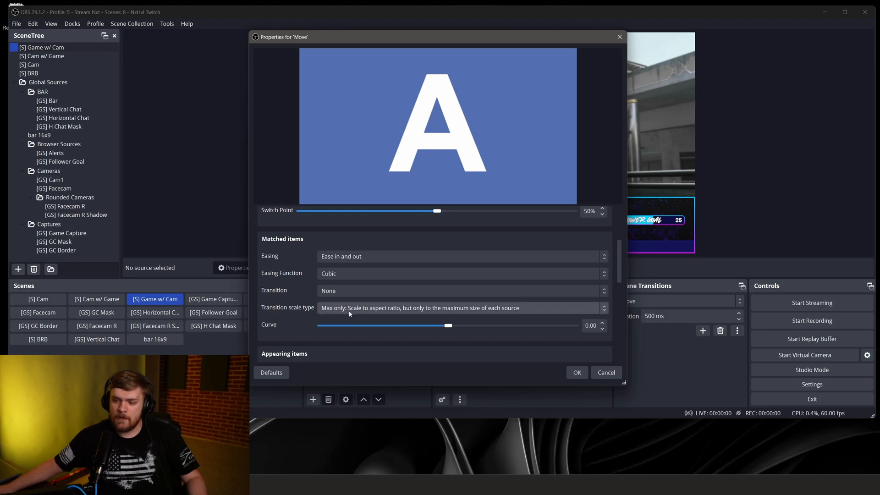
{"action": "mouse_move", "coordinate": [425, 313]}
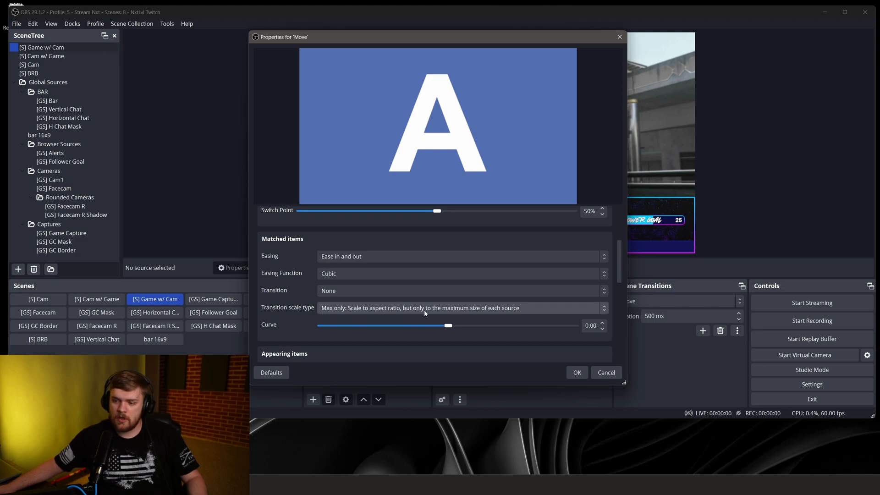
{"action": "mouse_move", "coordinate": [474, 310]}
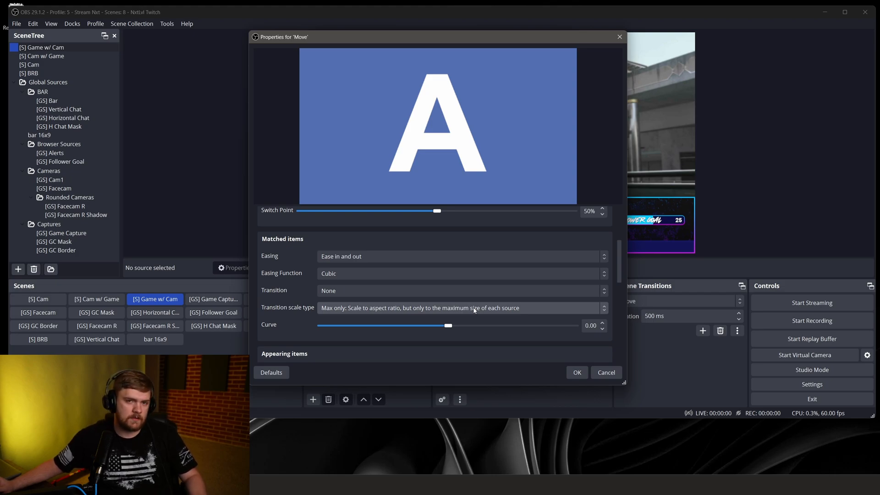
{"action": "left_click", "coordinate": [460, 307]}
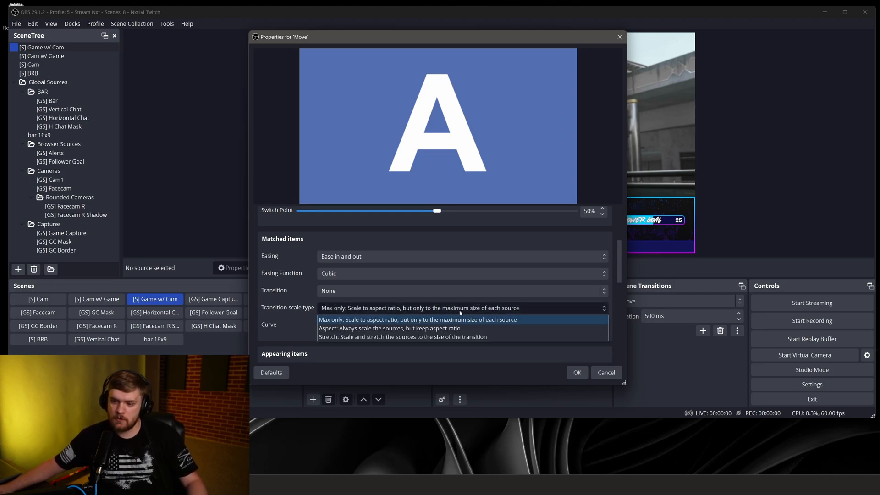
{"action": "mouse_move", "coordinate": [473, 337]}
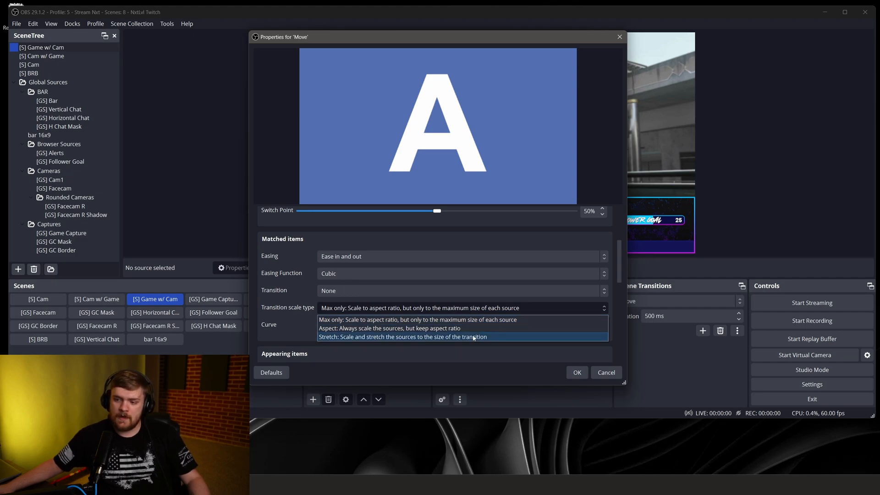
{"action": "mouse_move", "coordinate": [467, 330]}
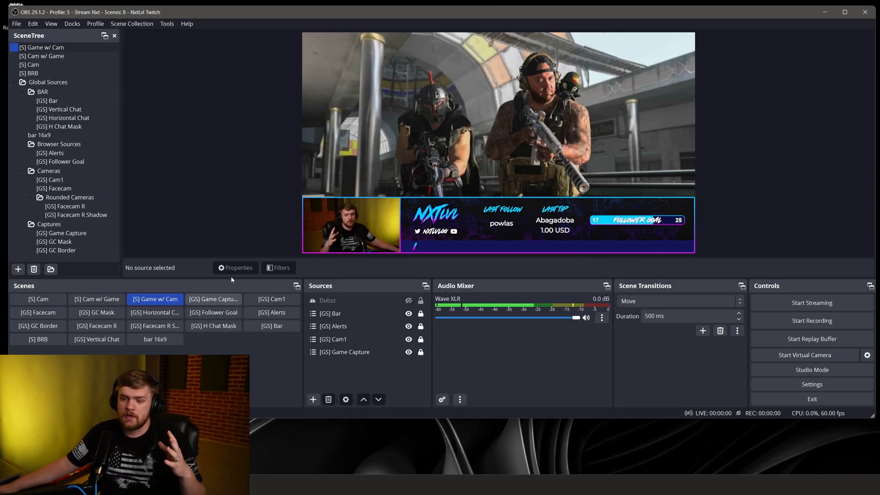
{"action": "left_click", "coordinate": [38, 299]}
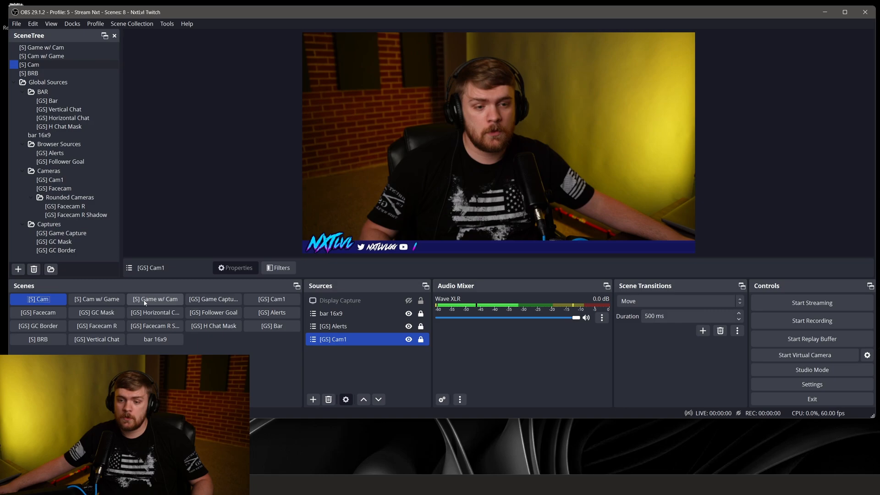
{"action": "left_click", "coordinate": [155, 299]}
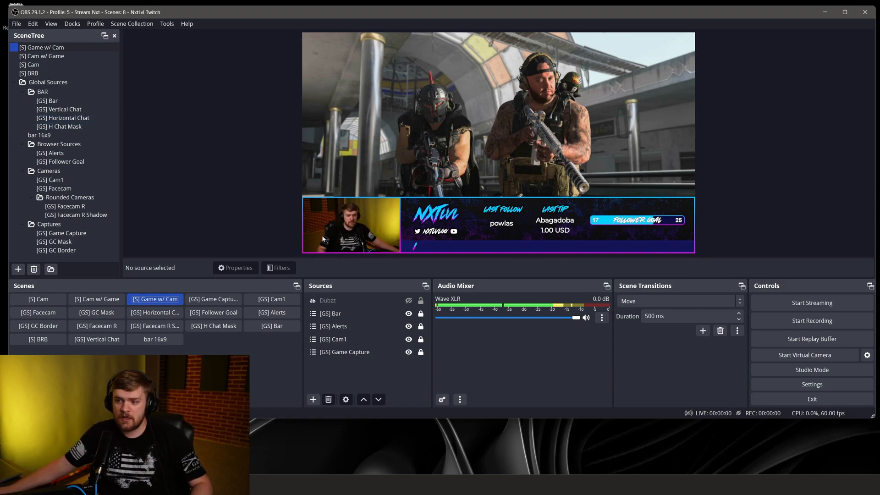
{"action": "mouse_move", "coordinate": [347, 165]}
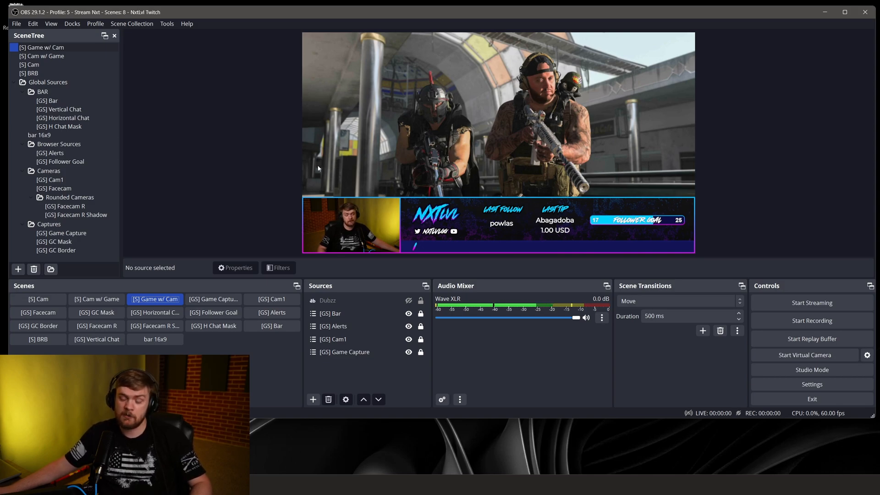
{"action": "mouse_move", "coordinate": [626, 196]}
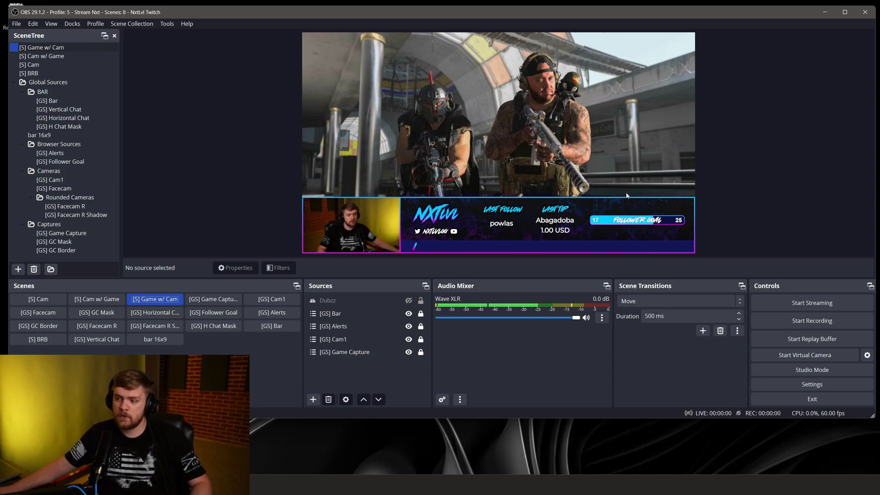
{"action": "mouse_move", "coordinate": [348, 100]}
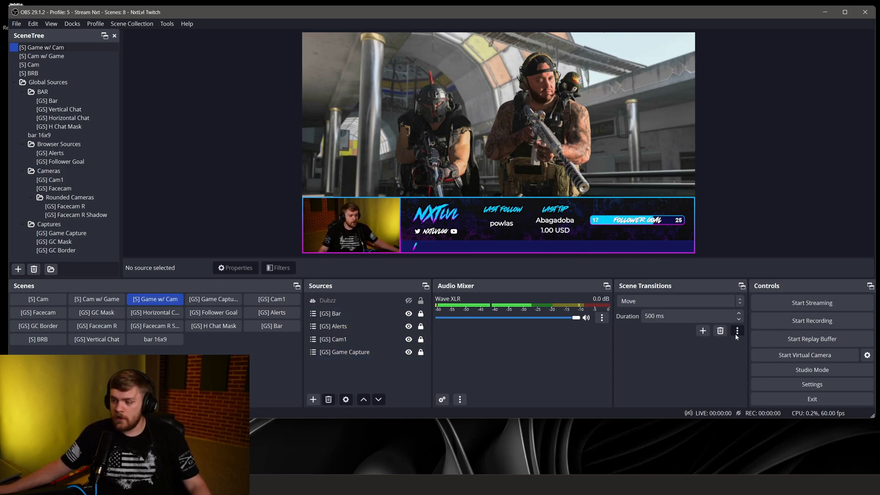
Reopen Move properties and confirm appearing items: ease in and out, cubic, zoom, bottom right, fade.
{"action": "left_click", "coordinate": [737, 330]}
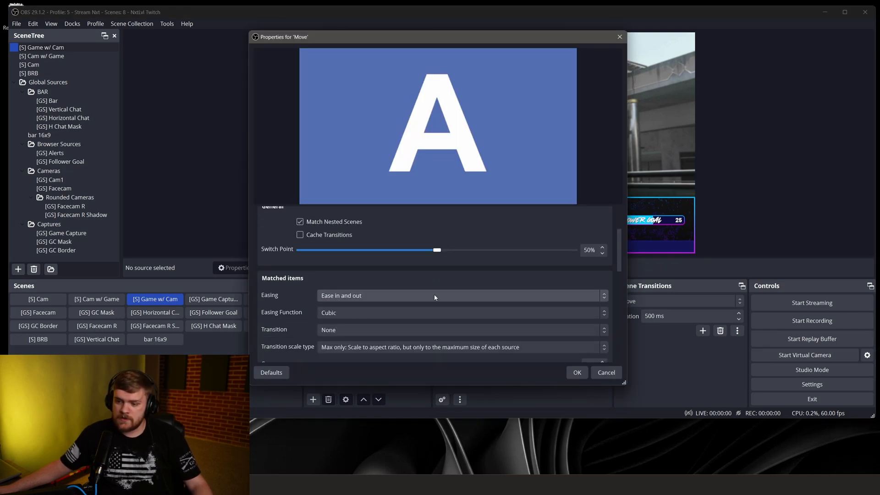
{"action": "scroll", "scroll_direction": "down", "scroll_amount": 3}
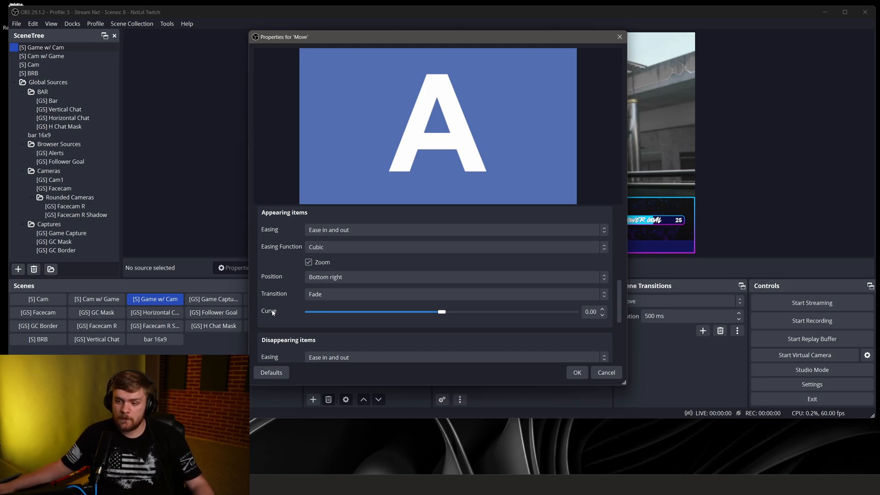
{"action": "scroll", "scroll_direction": "down", "scroll_amount": 3}
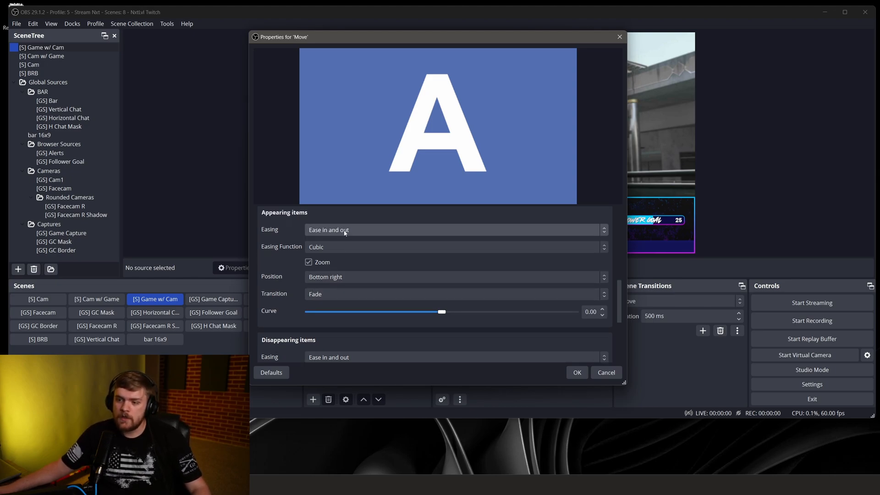
{"action": "left_click", "coordinate": [455, 229]}
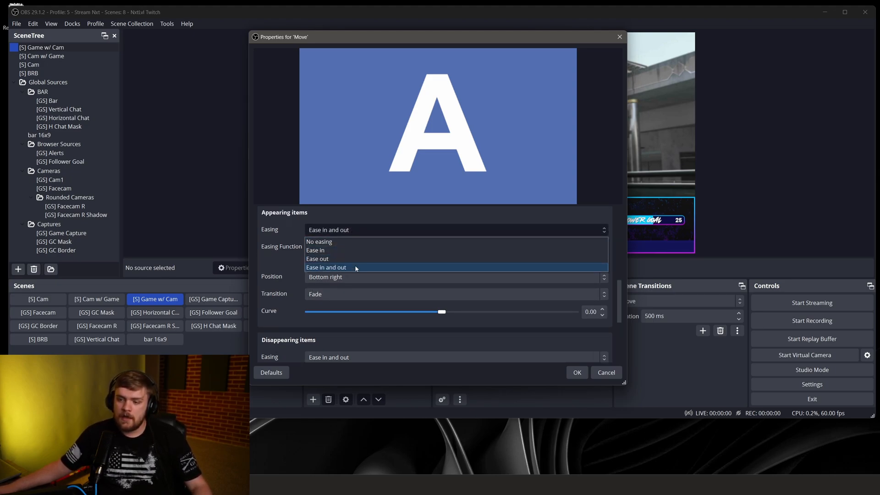
{"action": "mouse_move", "coordinate": [355, 251]}
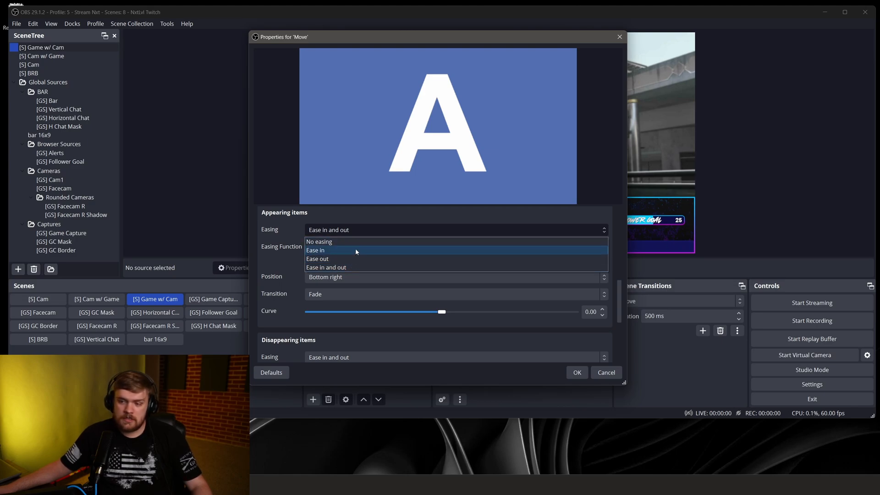
{"action": "mouse_move", "coordinate": [355, 242]}
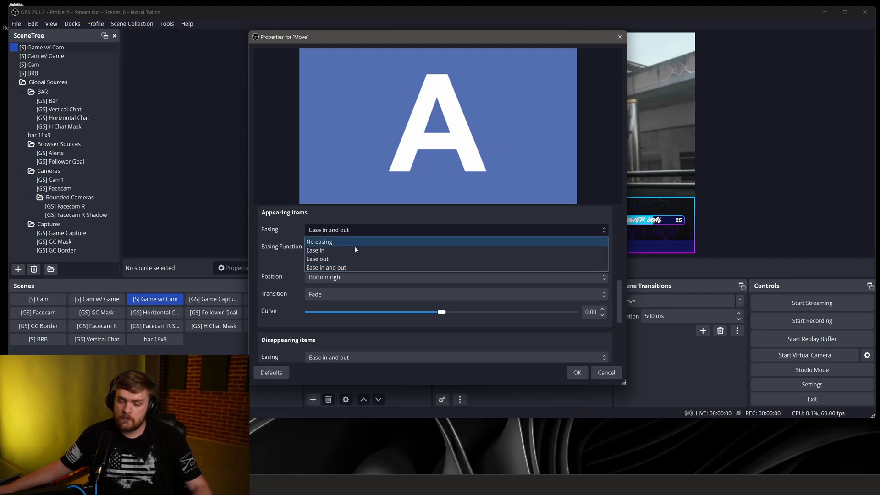
{"action": "mouse_move", "coordinate": [360, 251]}
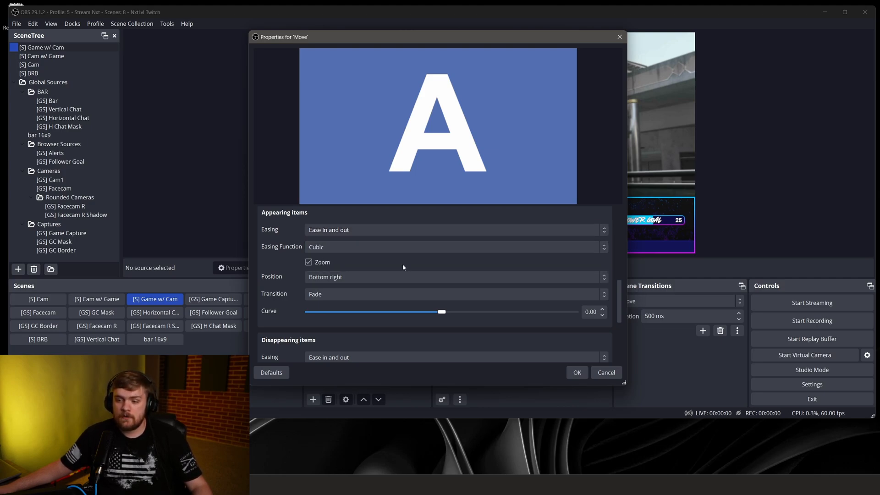
{"action": "left_click", "coordinate": [455, 277]}
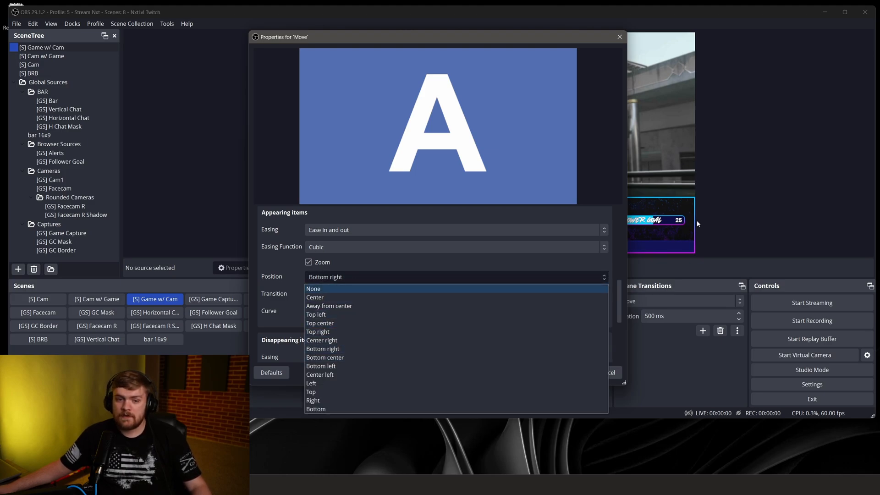
{"action": "left_click", "coordinate": [315, 293]}
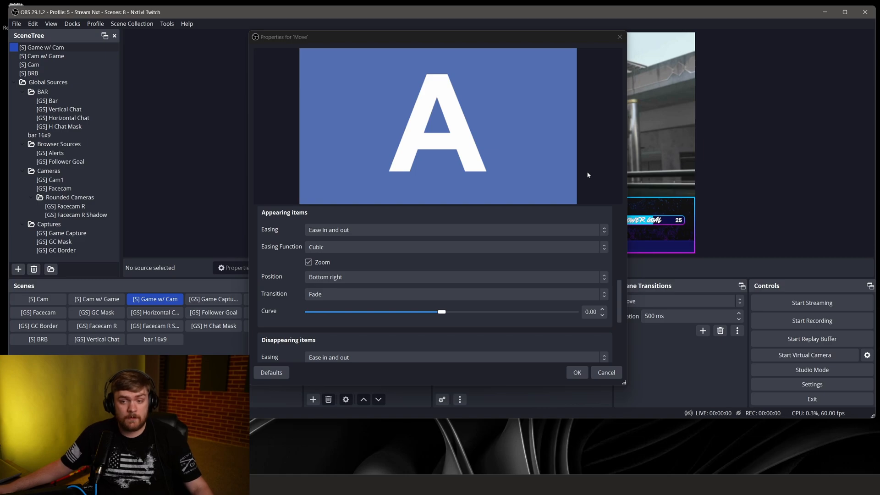
{"action": "mouse_move", "coordinate": [542, 141]}
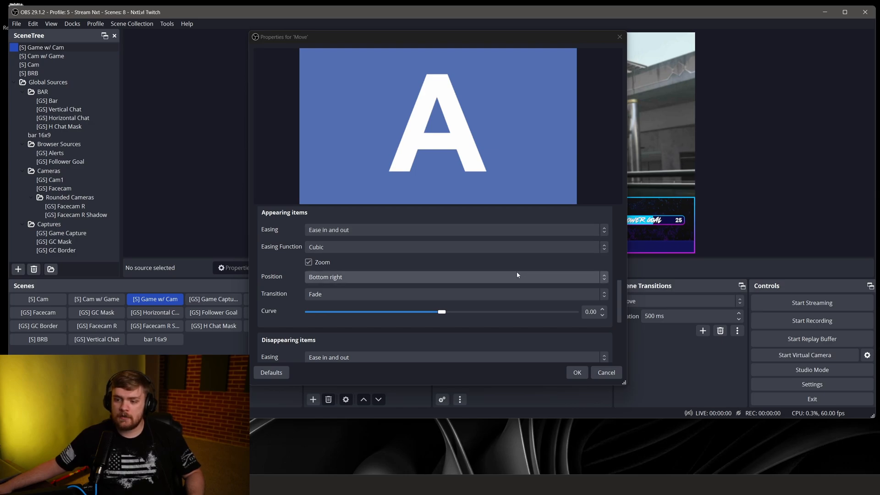
{"action": "mouse_move", "coordinate": [476, 271]}
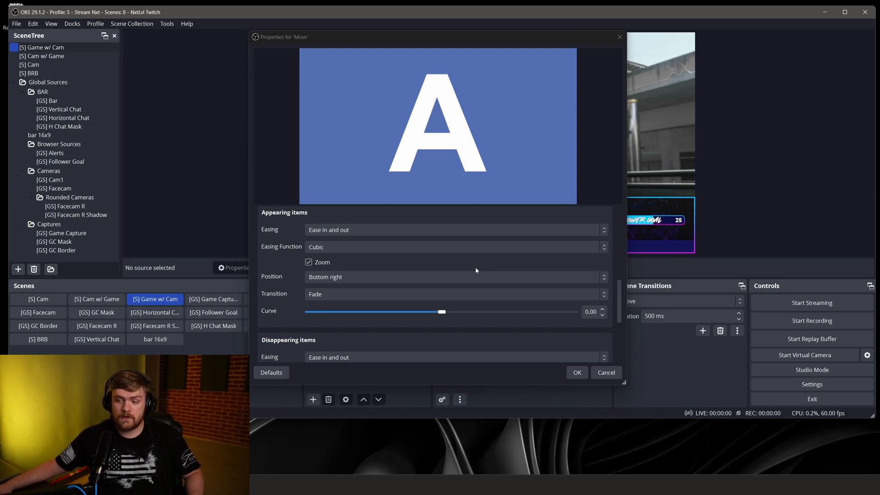
{"action": "left_click", "coordinate": [690, 315]}
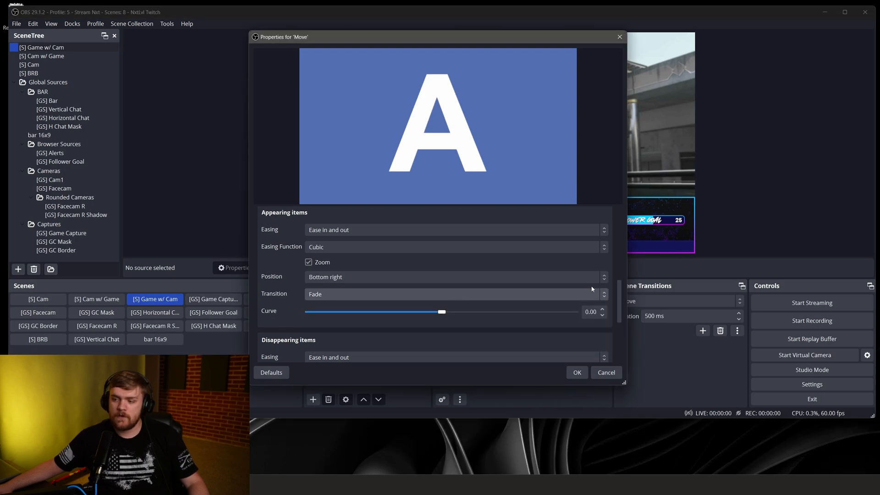
{"action": "mouse_move", "coordinate": [430, 37]}
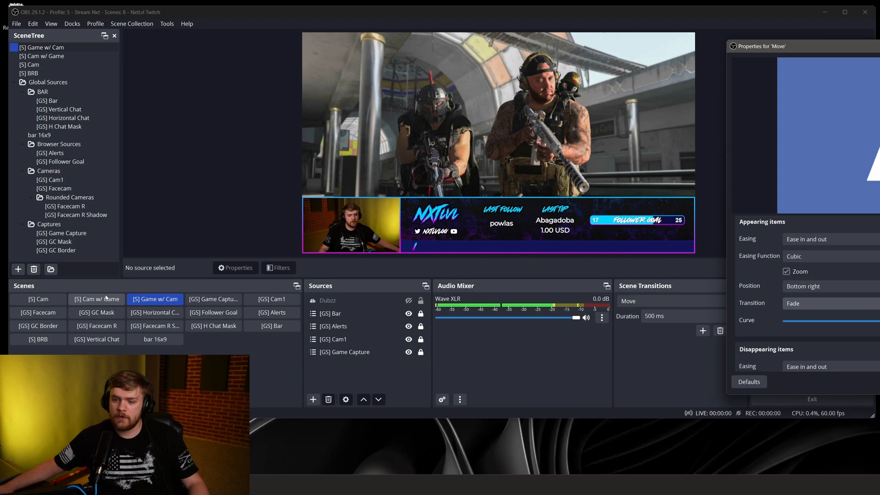
Switch to Cam w/ Game and back to Game w/ Cam, leaving the Move properties closed.
{"action": "left_click", "coordinate": [96, 299]}
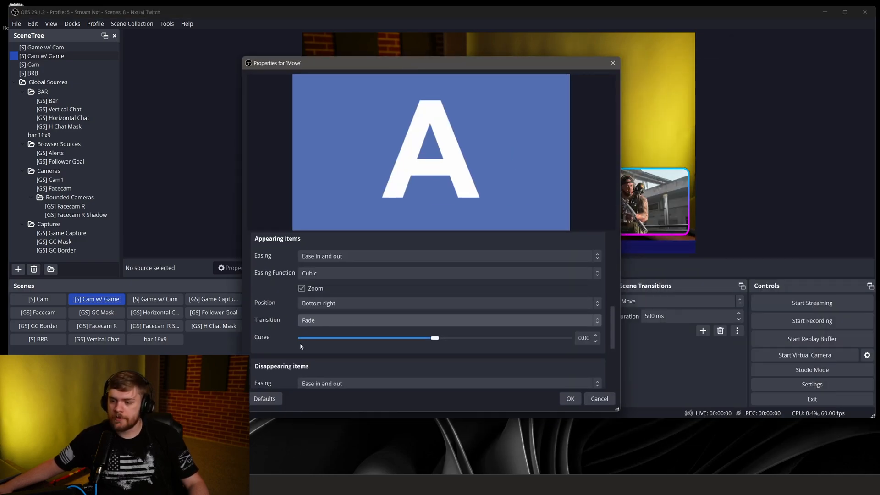
{"action": "scroll", "scroll_direction": "down", "scroll_amount": 3}
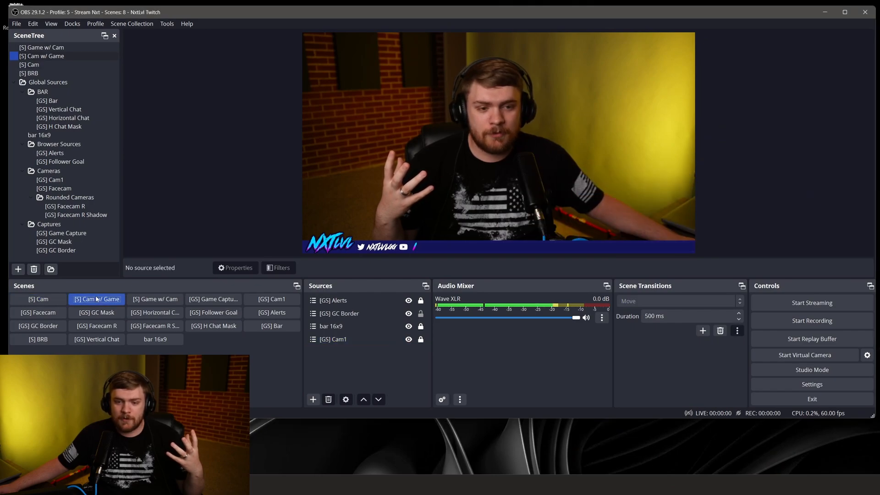
{"action": "left_click", "coordinate": [155, 299]}
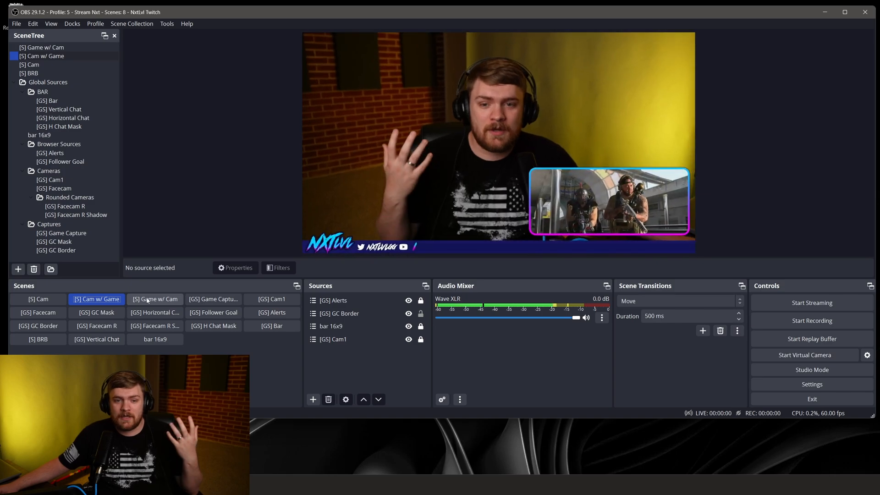
{"action": "left_click", "coordinate": [155, 299]}
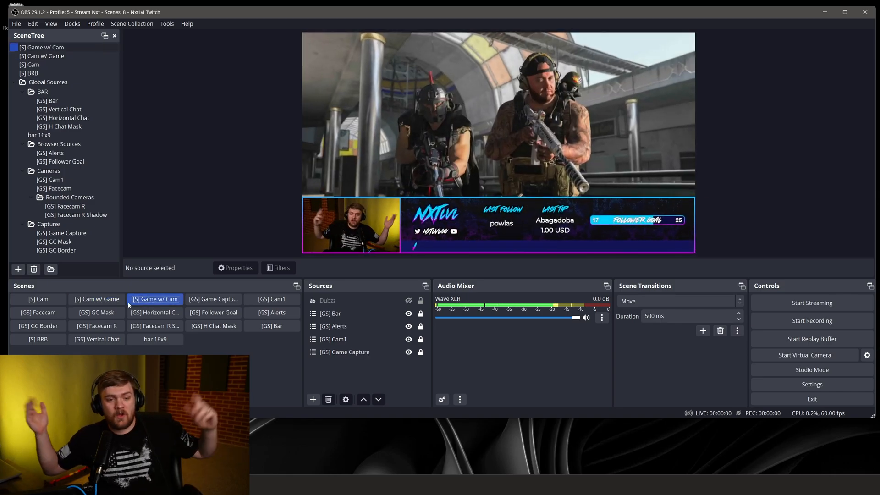